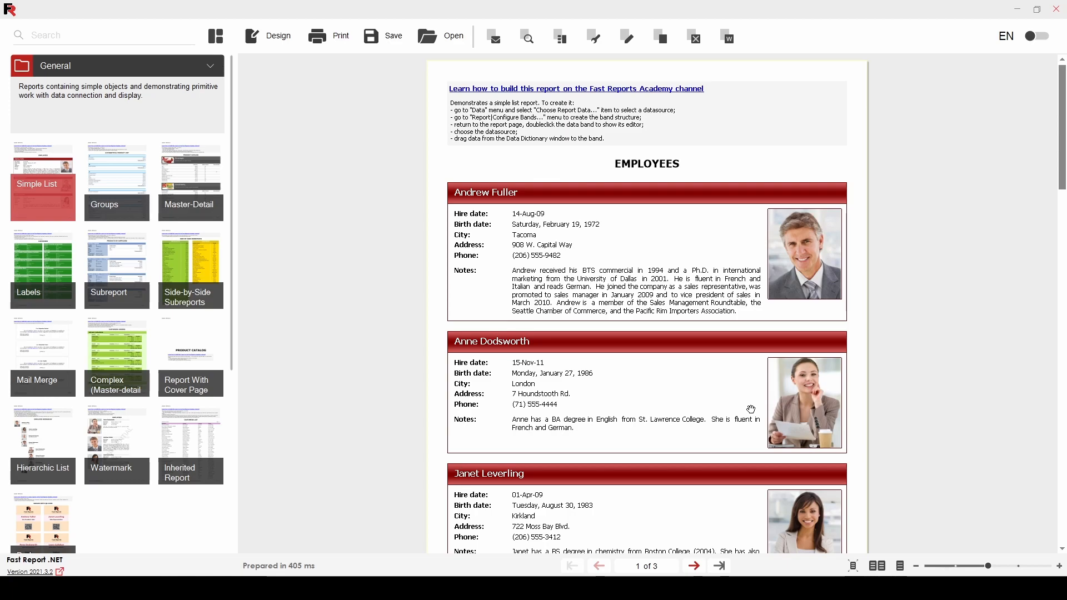
mouse_move(198, 190)
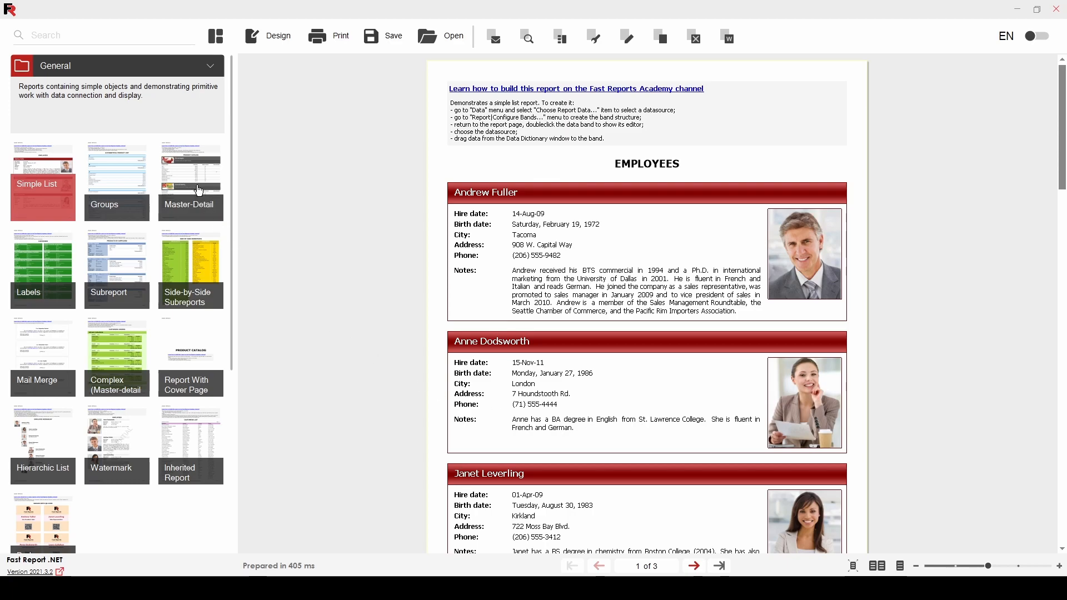
Open the Master-Detail sample report from the gallery in the designer.
click(190, 180)
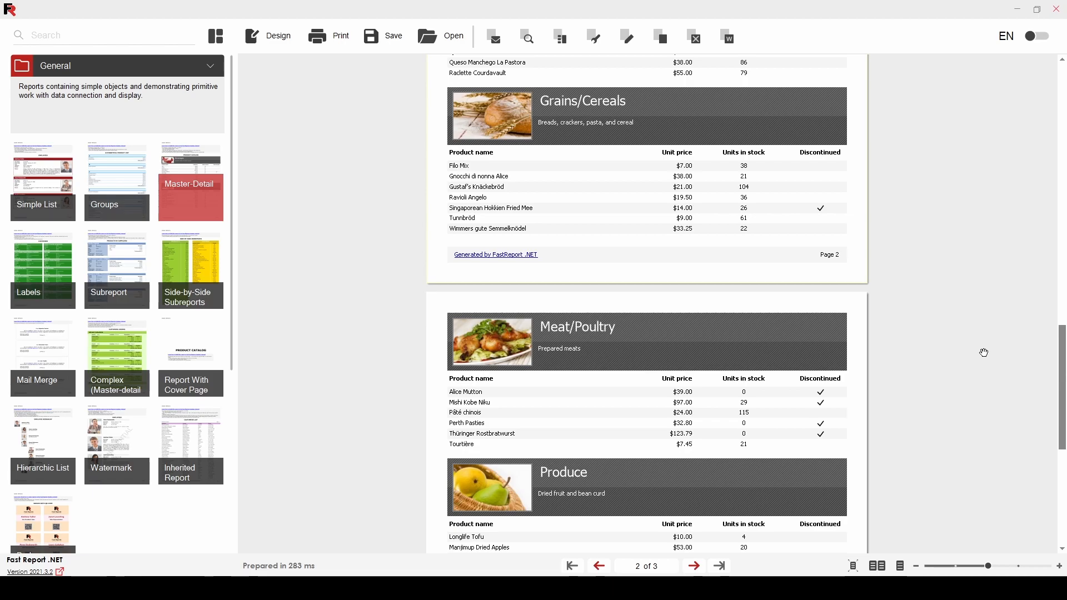
mouse_move(469, 146)
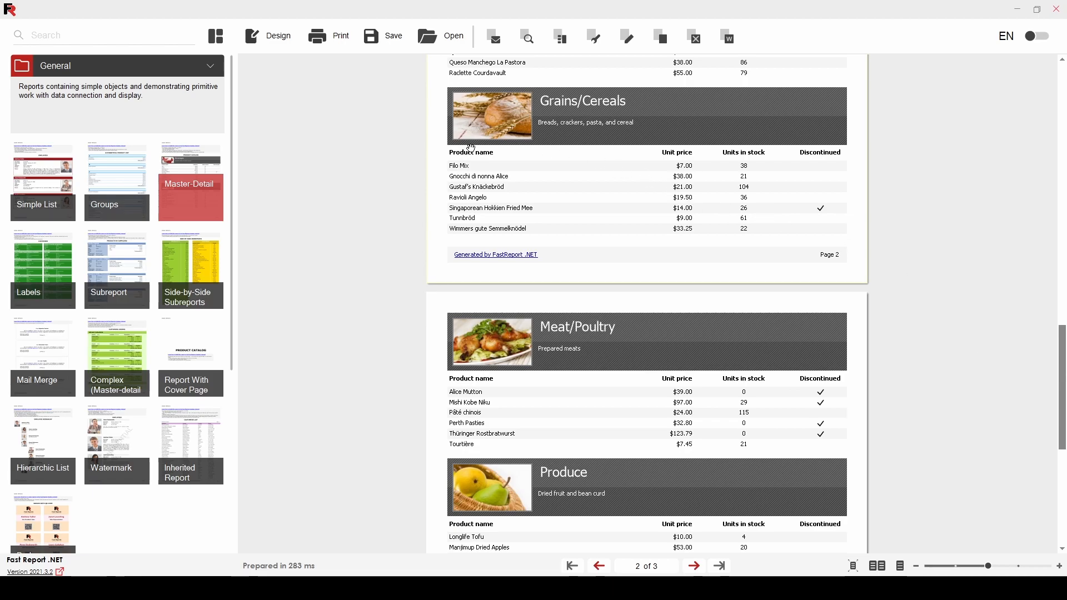
click(277, 36)
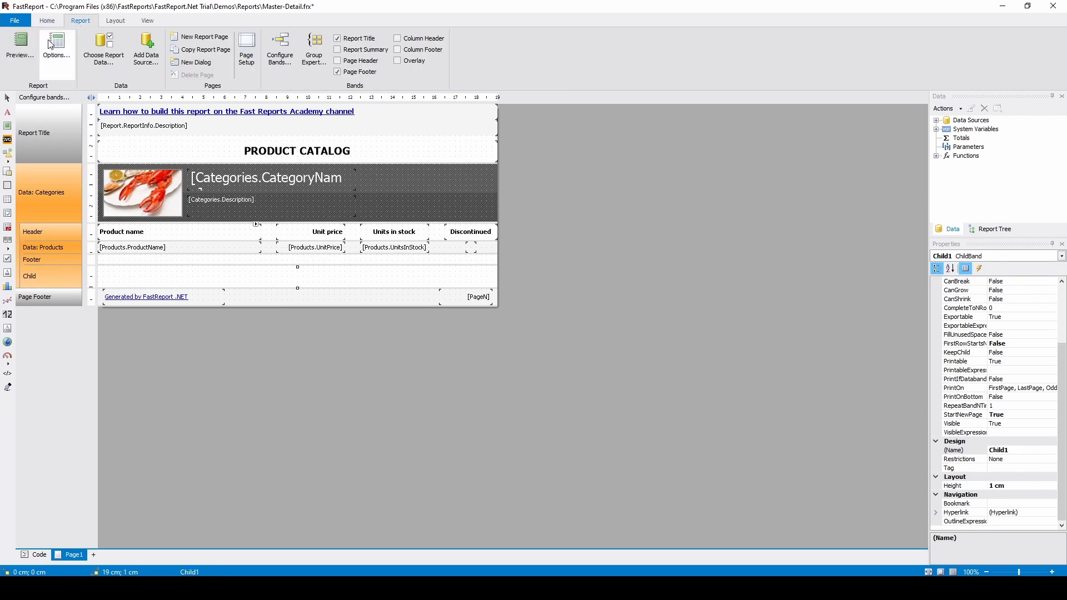
click(20, 48)
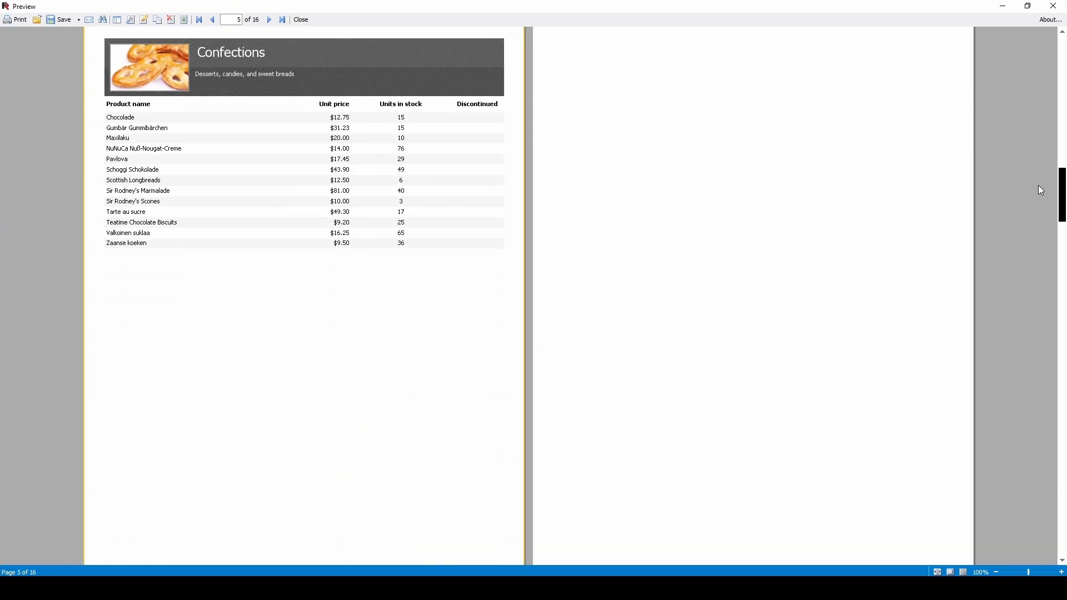
click(300, 19)
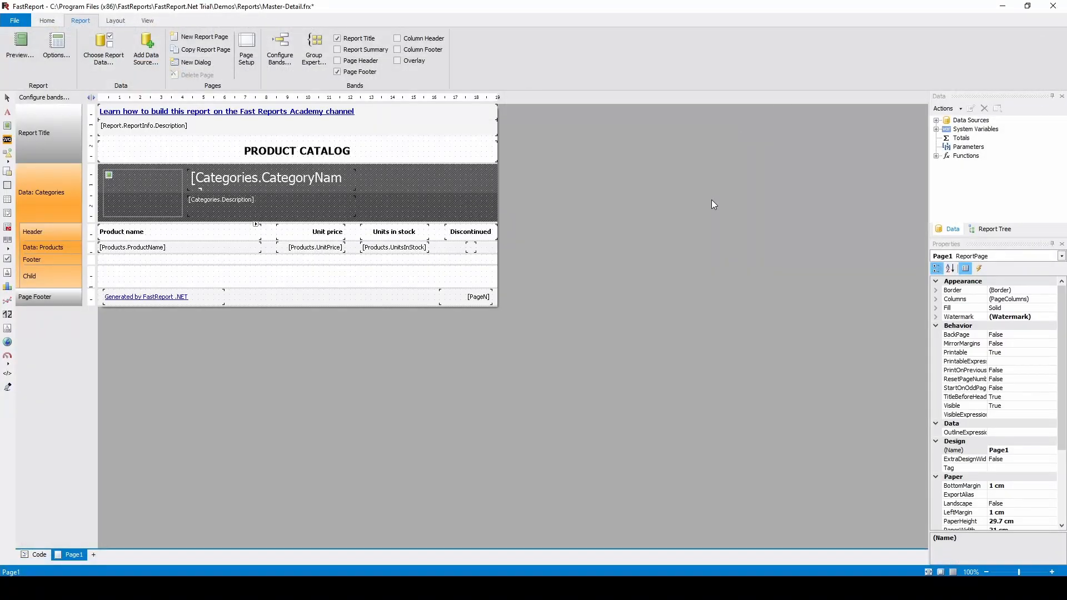
Bring up the Chart Editor for the chart placed in the child band.
scroll(down, 3)
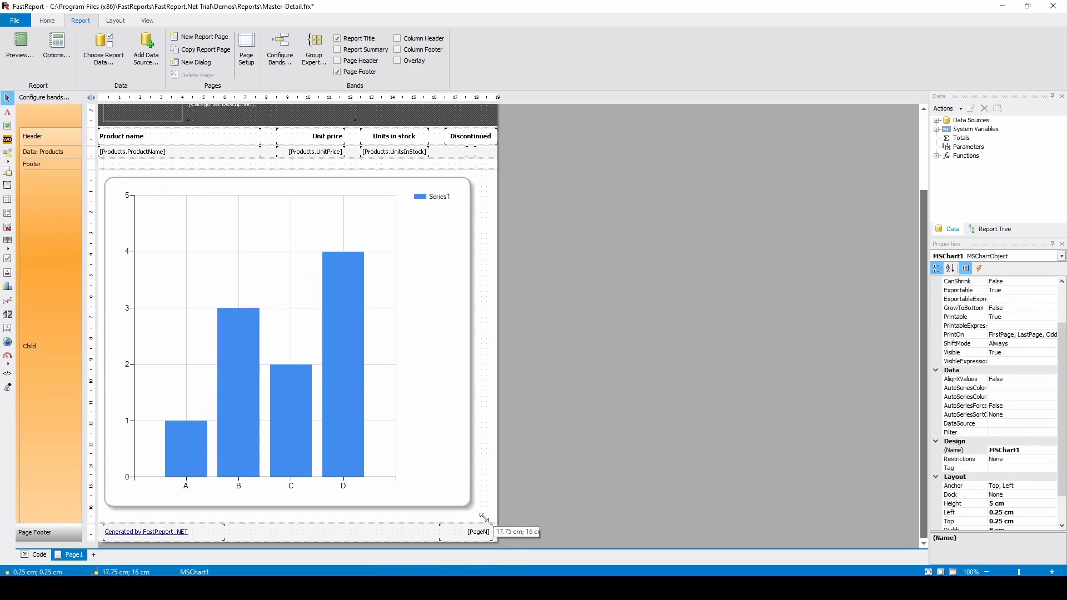
double_click(273, 340)
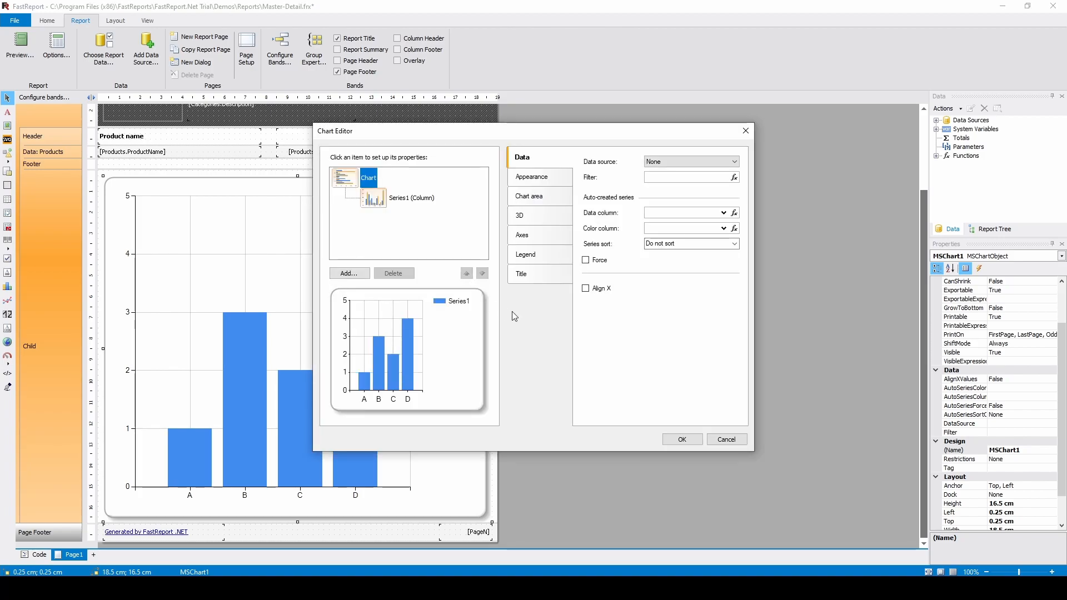
Feed the chart from Products, replace the default series with a Pie of ProductName by UnitPrice.
click(734, 161)
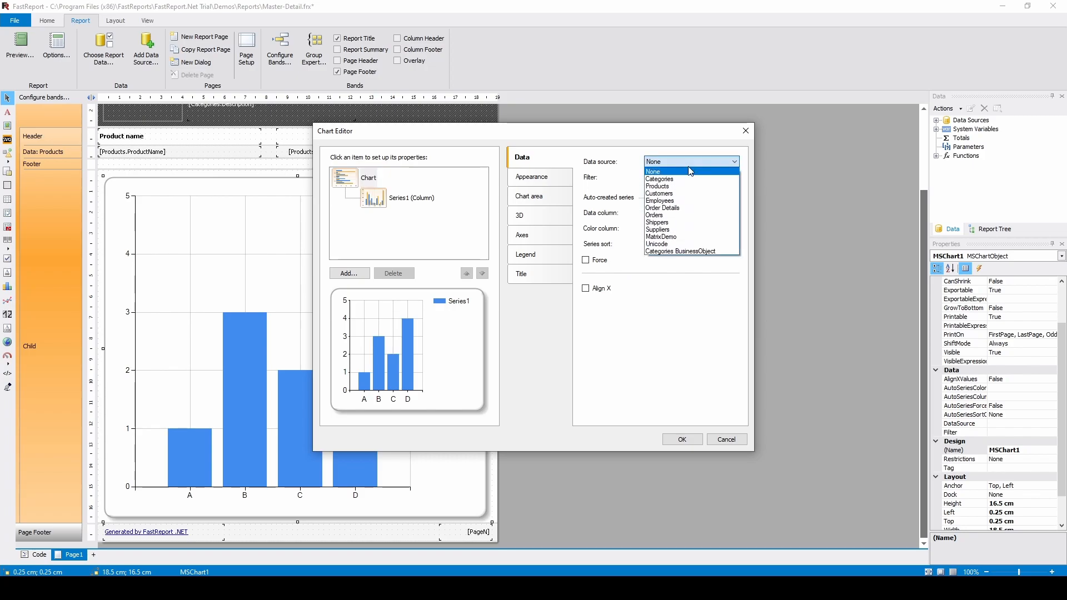
click(657, 186)
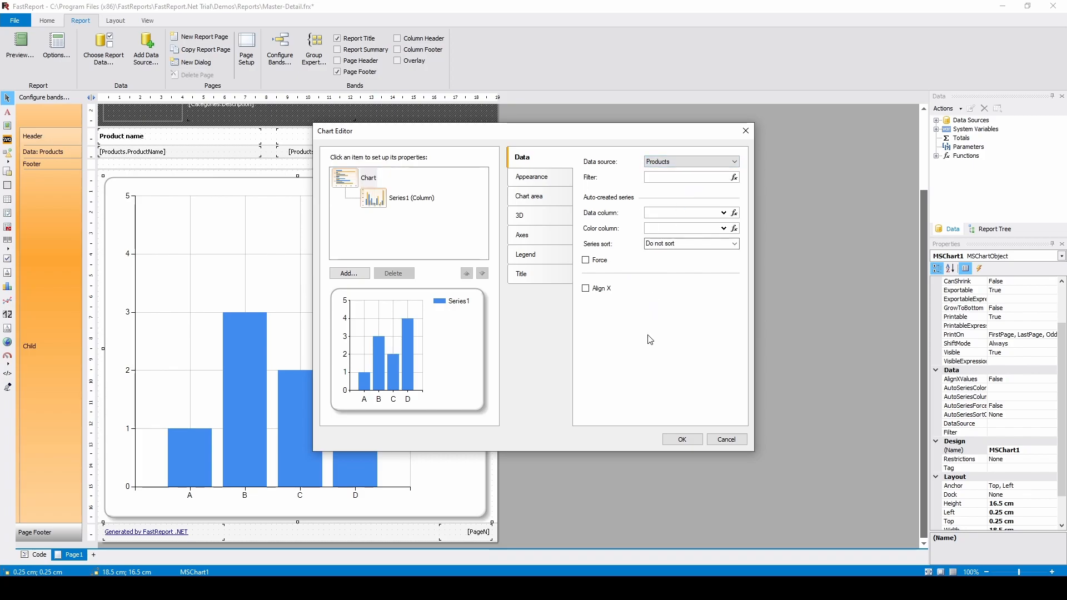
mouse_move(511, 293)
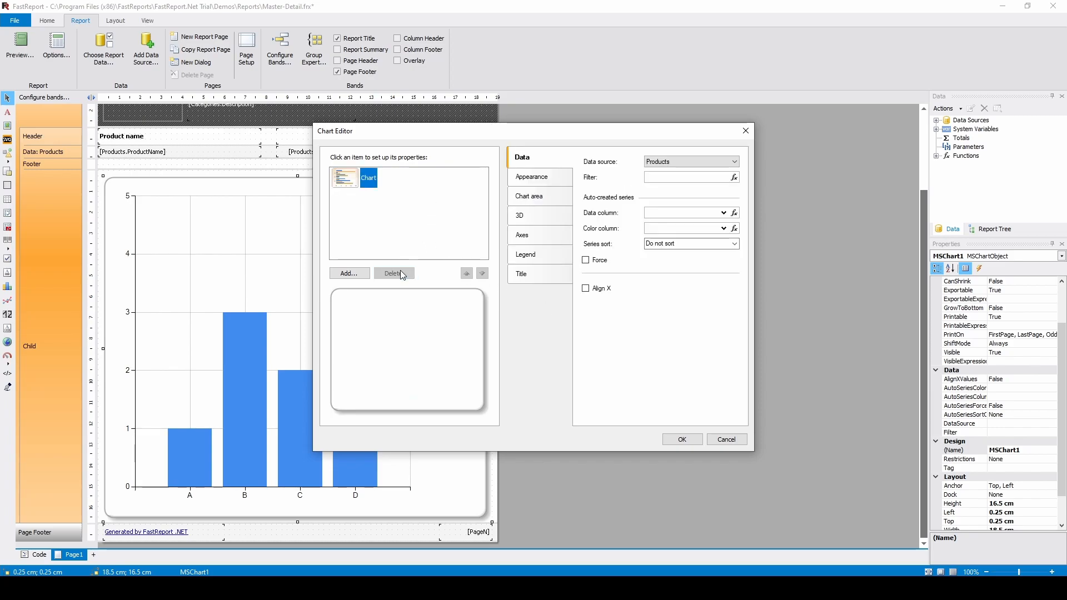
click(348, 274)
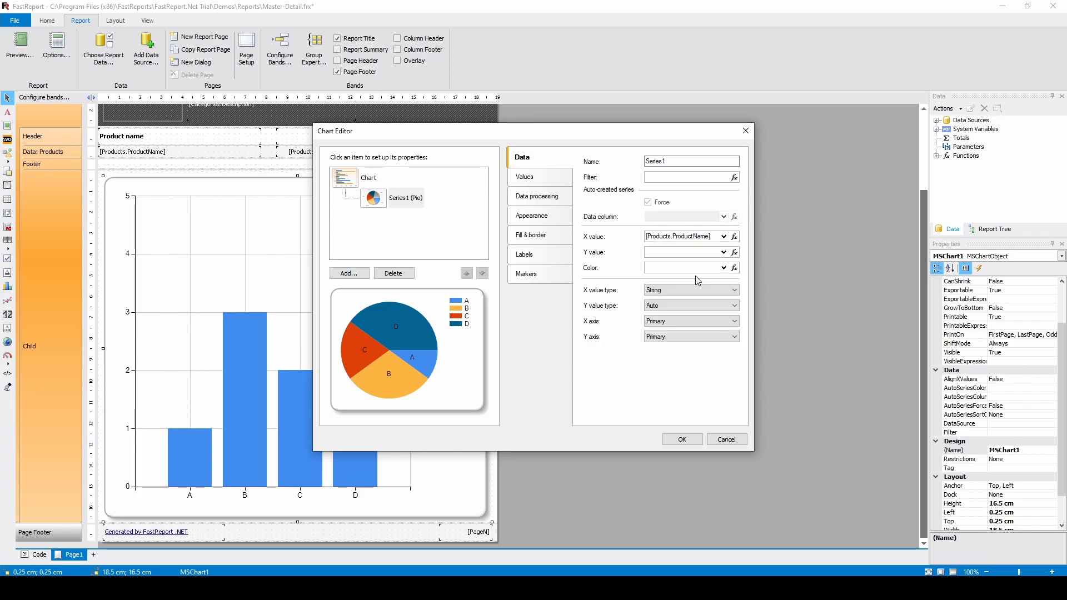
click(724, 253)
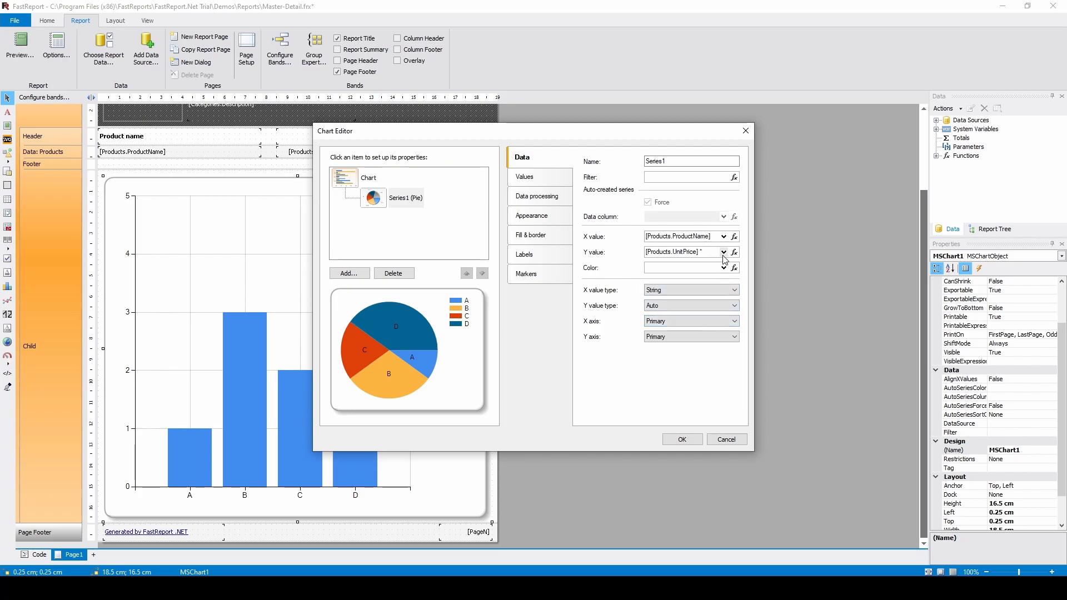
click(733, 252)
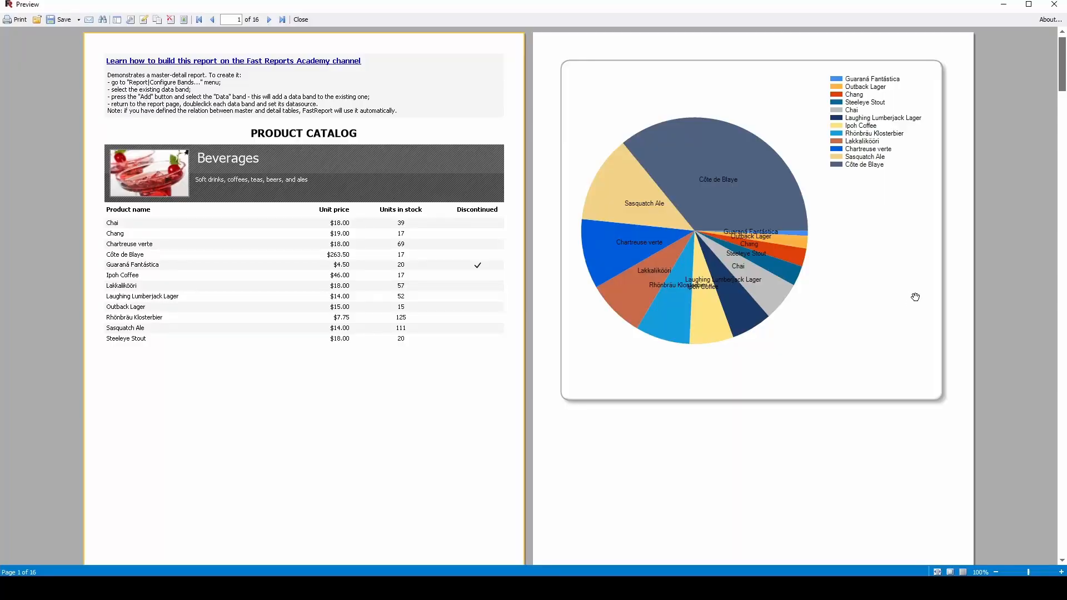
Return to the pie series and set its slice labels to an outside style.
click(269, 19)
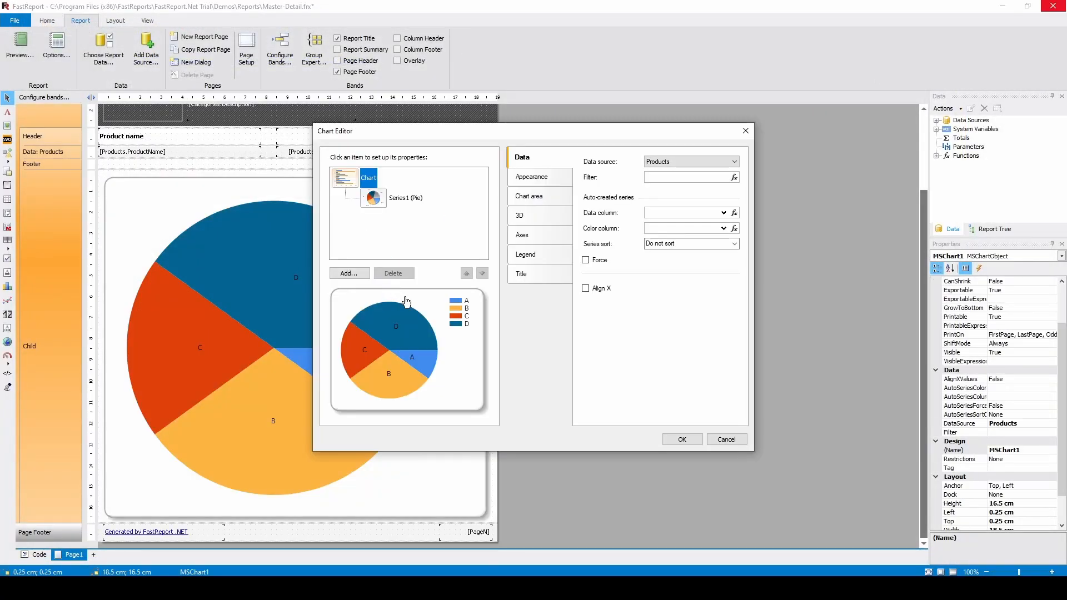
click(405, 198)
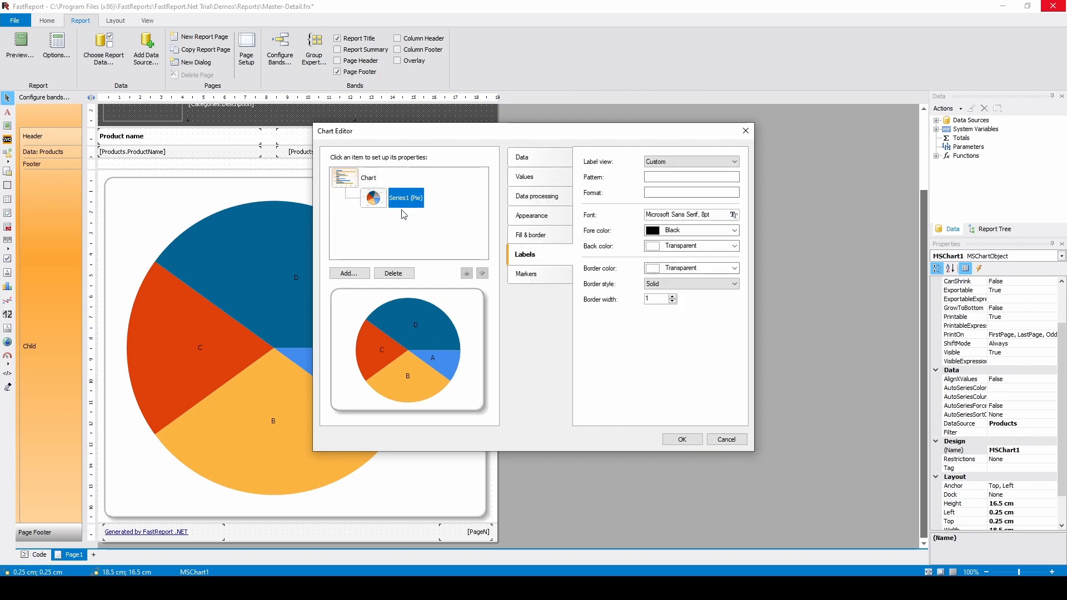
click(532, 214)
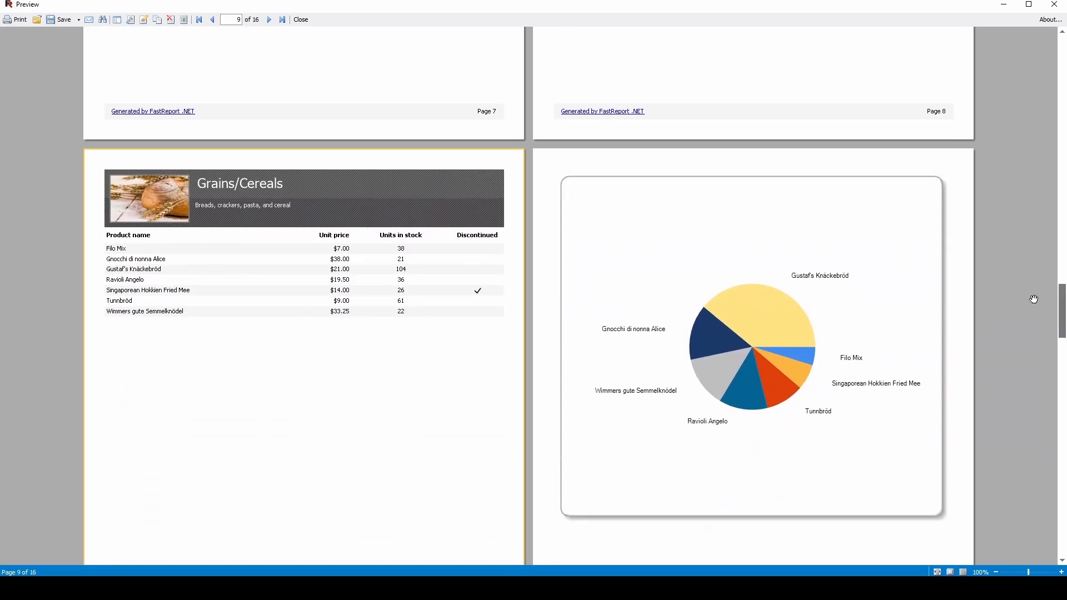
mouse_move(1011, 298)
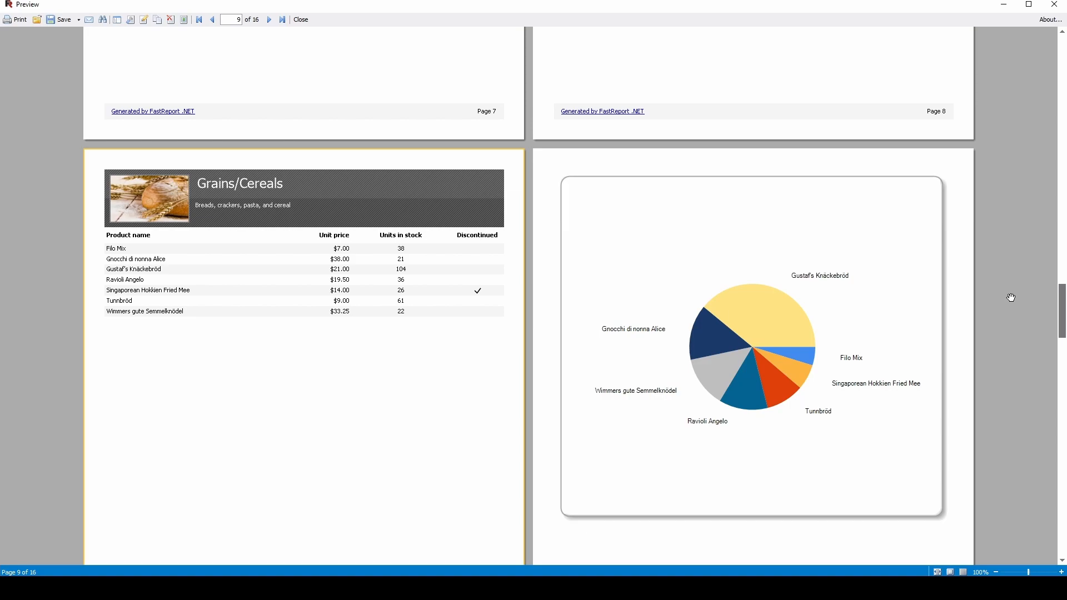
Close the preview and copy the pie chart for reuse on a second page.
click(299, 19)
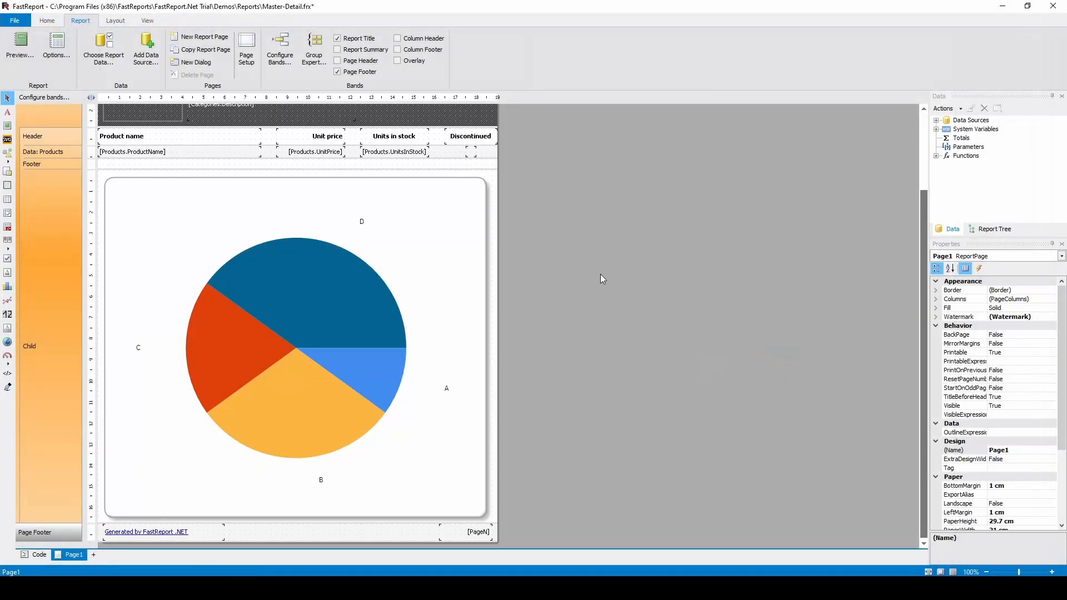
right_click(340, 318)
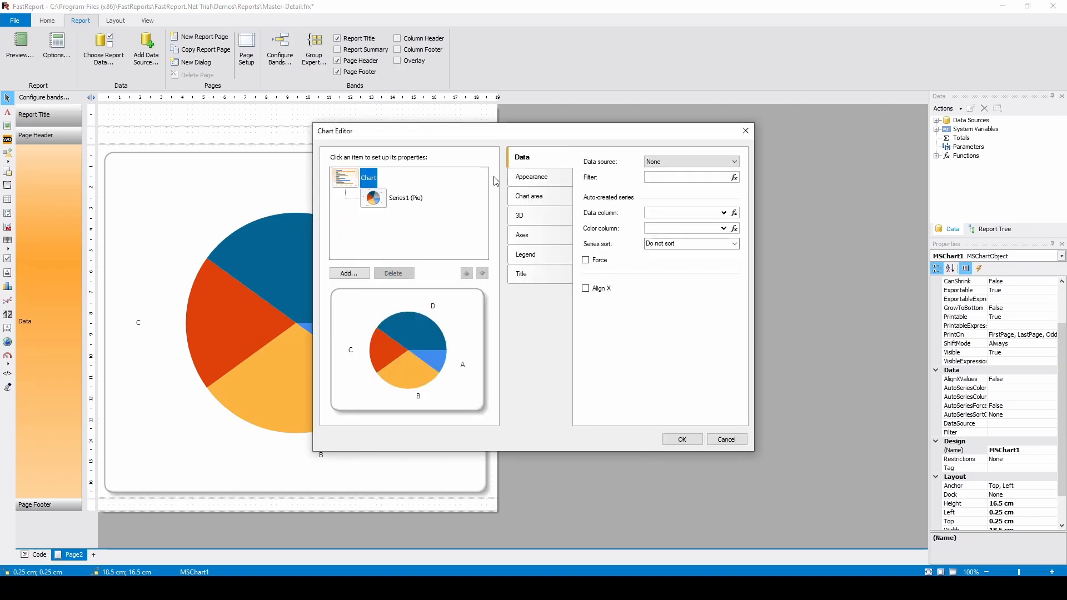
Set the page-two pie's data source to Products and preview it as one page.
click(689, 161)
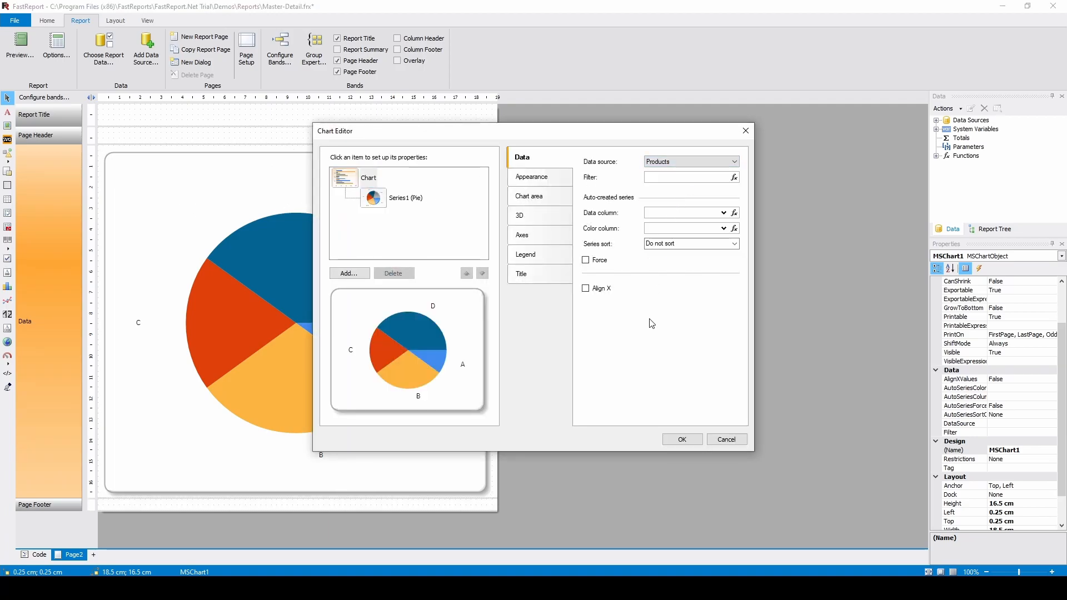
click(681, 439)
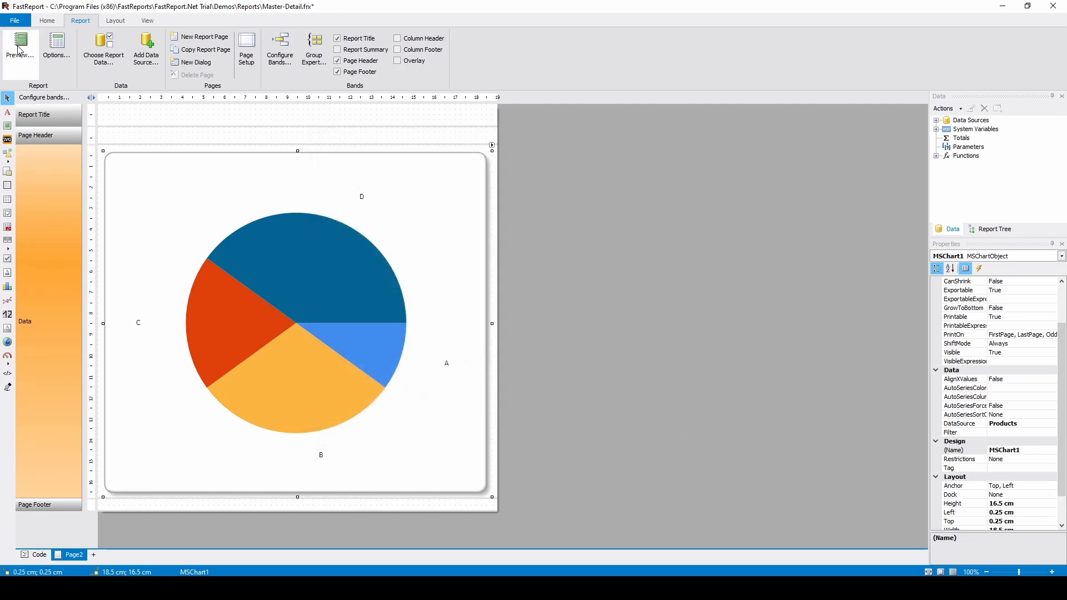
click(20, 49)
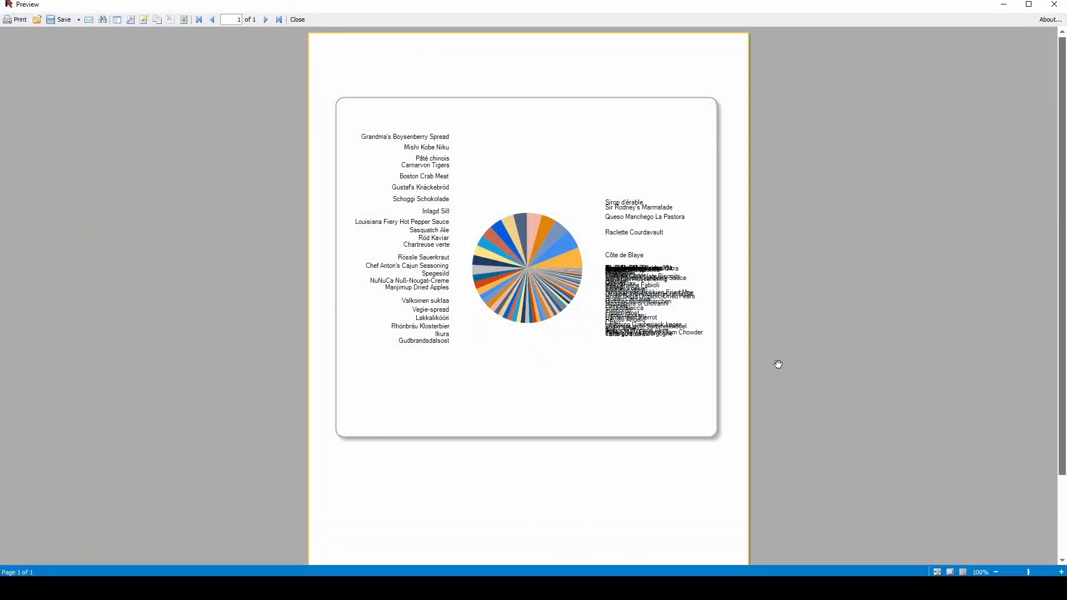
mouse_move(978, 227)
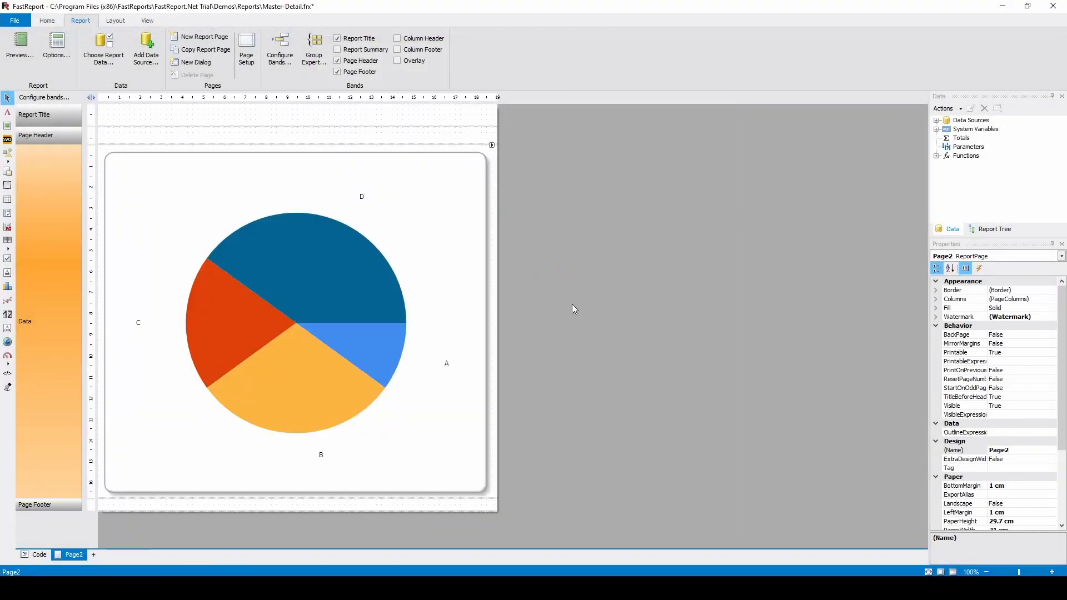
Start the standalone pie's filter expression with Products.Categories.CategoryID.
double_click(292, 320)
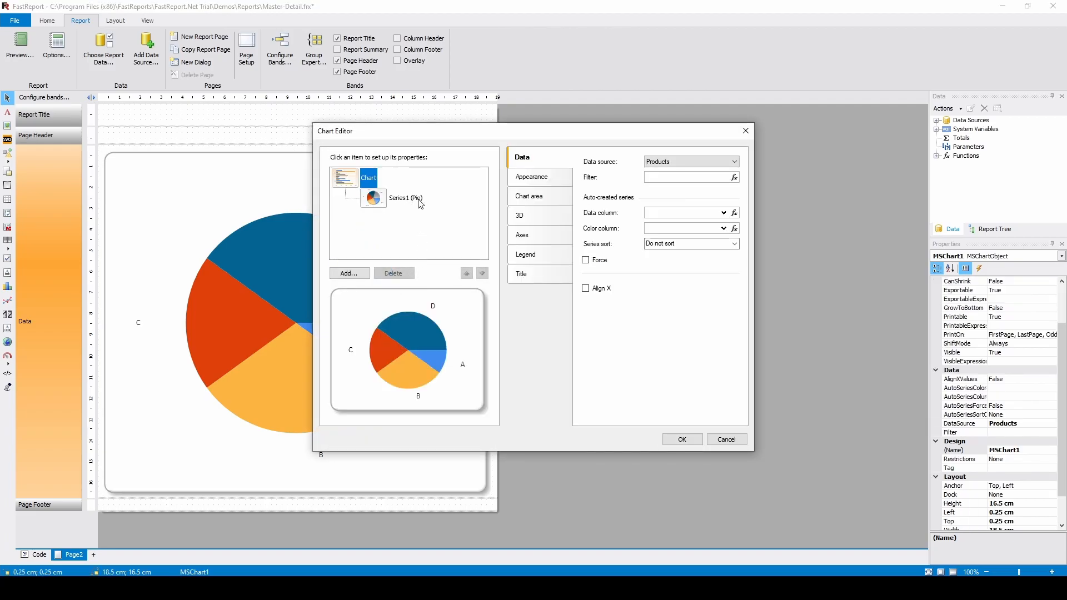
click(734, 176)
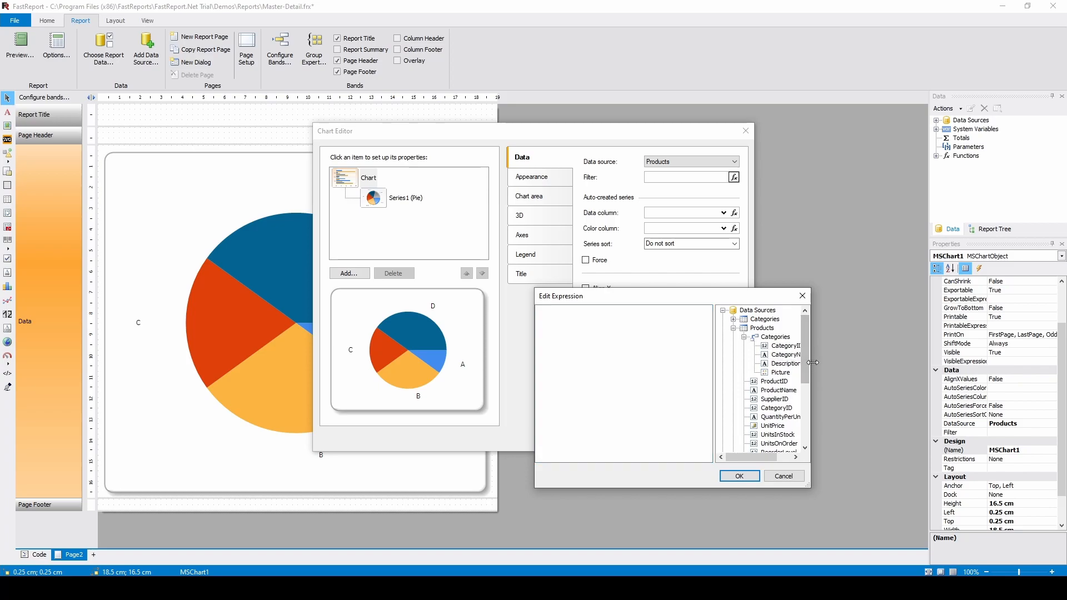
double_click(786, 346)
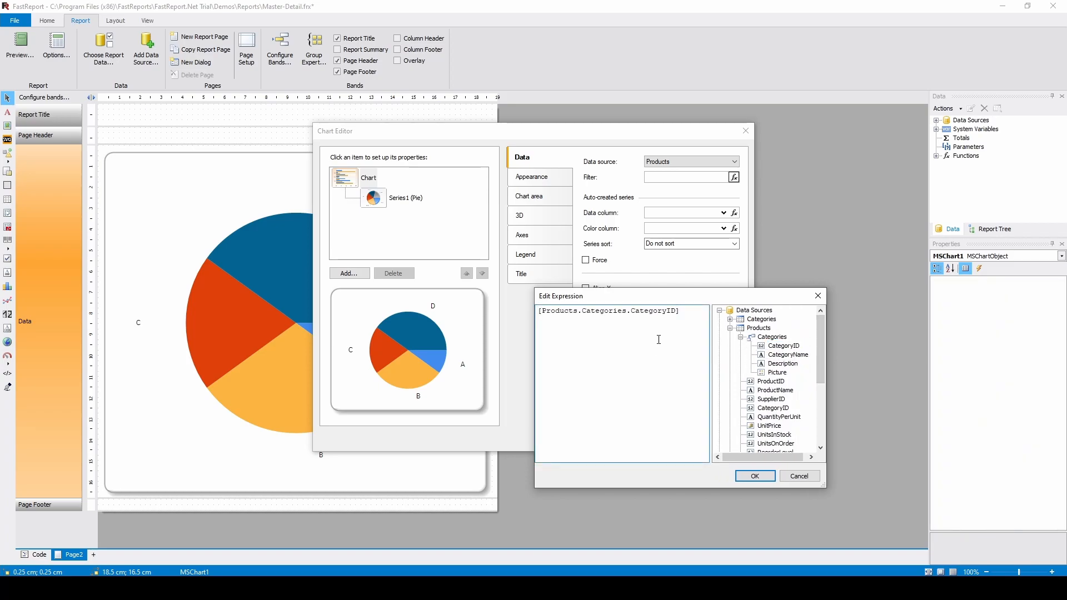